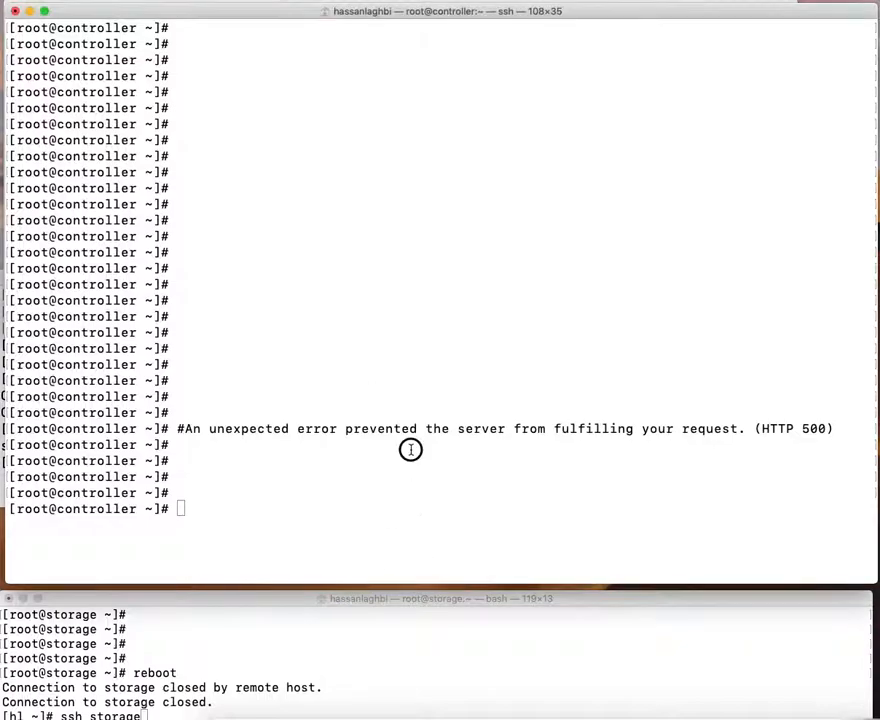
- Move into /var/log/keystone on the controller and show the tail of keystone.log
{"action": "type", "text": "cc"}
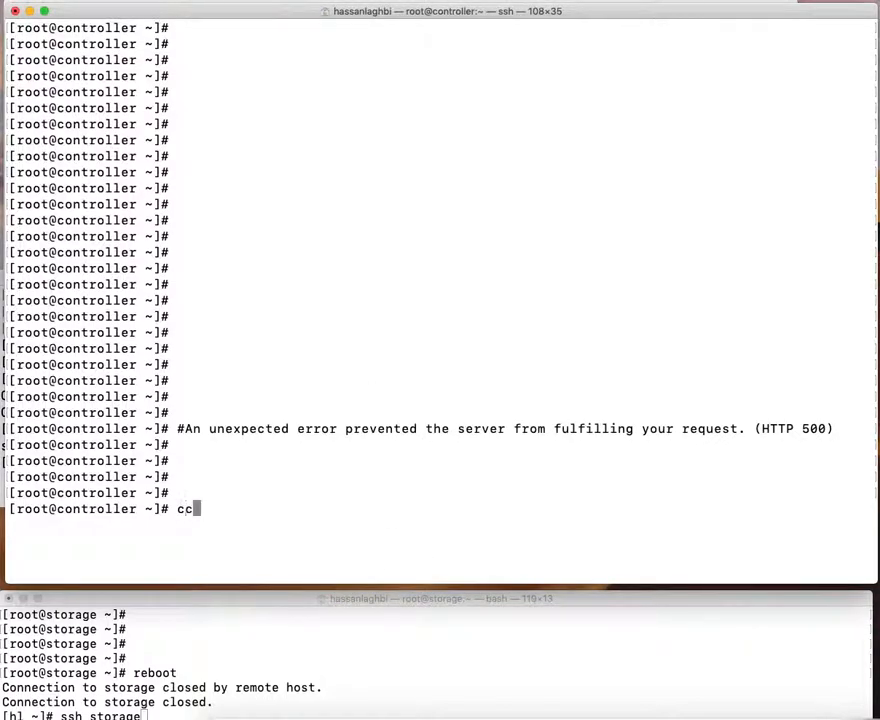
{"action": "type", "text": "d vcar/log"}
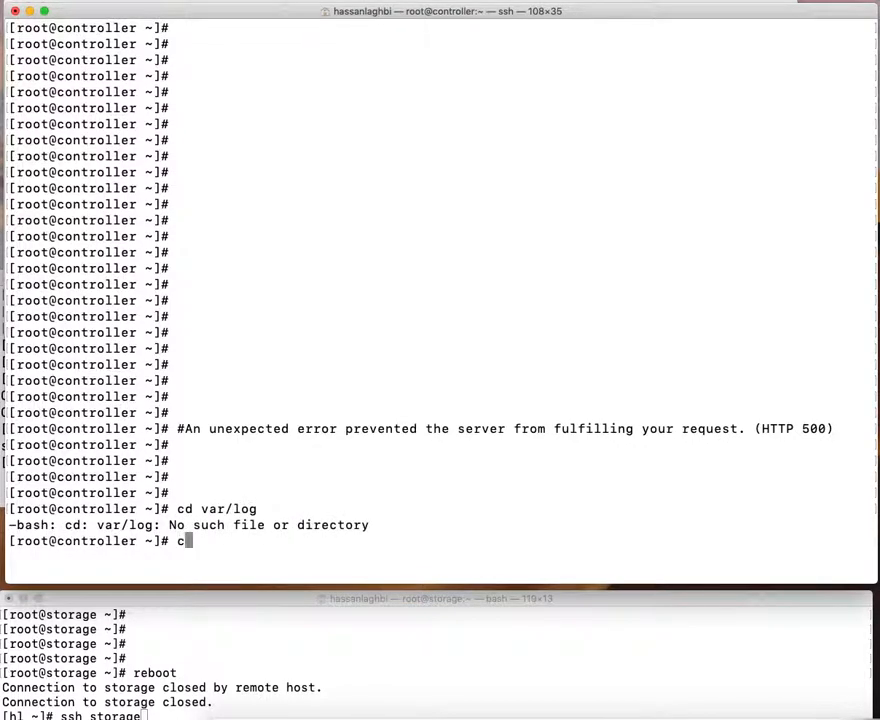
{"action": "type", "text": "d /var/lo"}
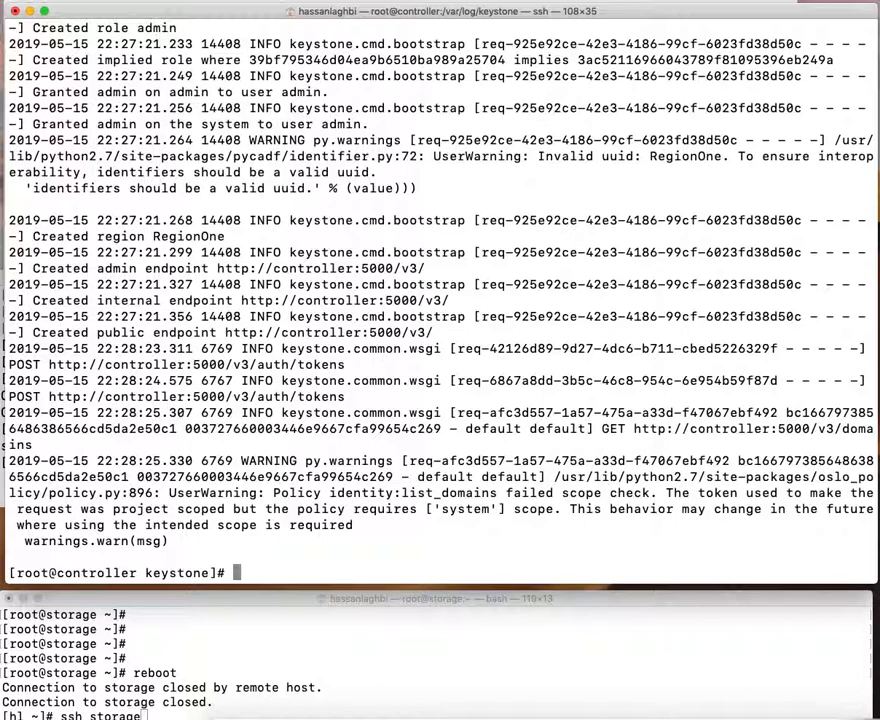
- Log in to MariaDB as root with mysql -u root -p after the passwordless attempt is refused
{"action": "key", "text": "Return"}
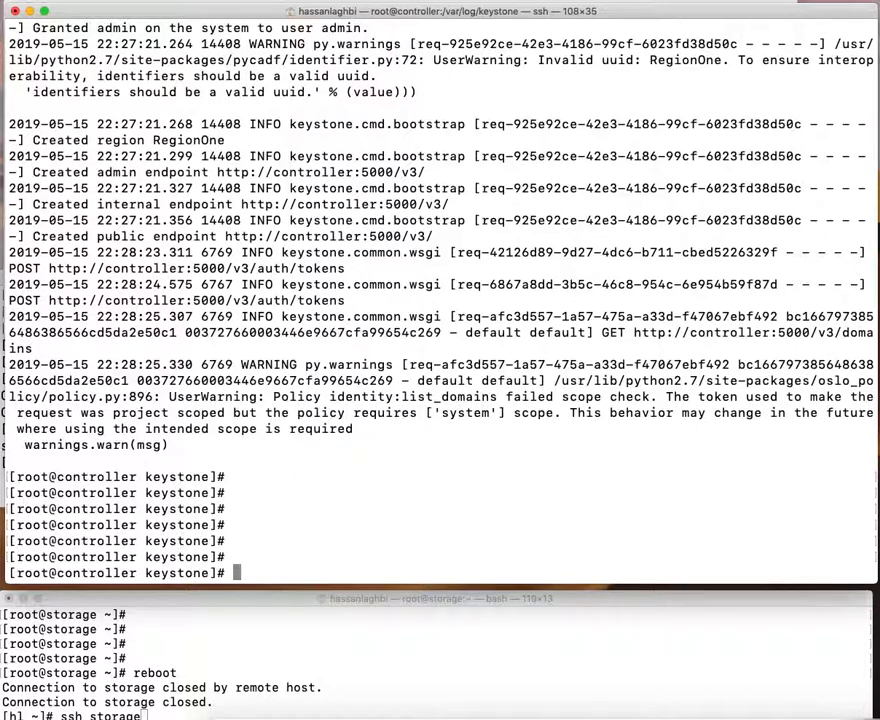
{"action": "type", "text": "mysql -u root"}
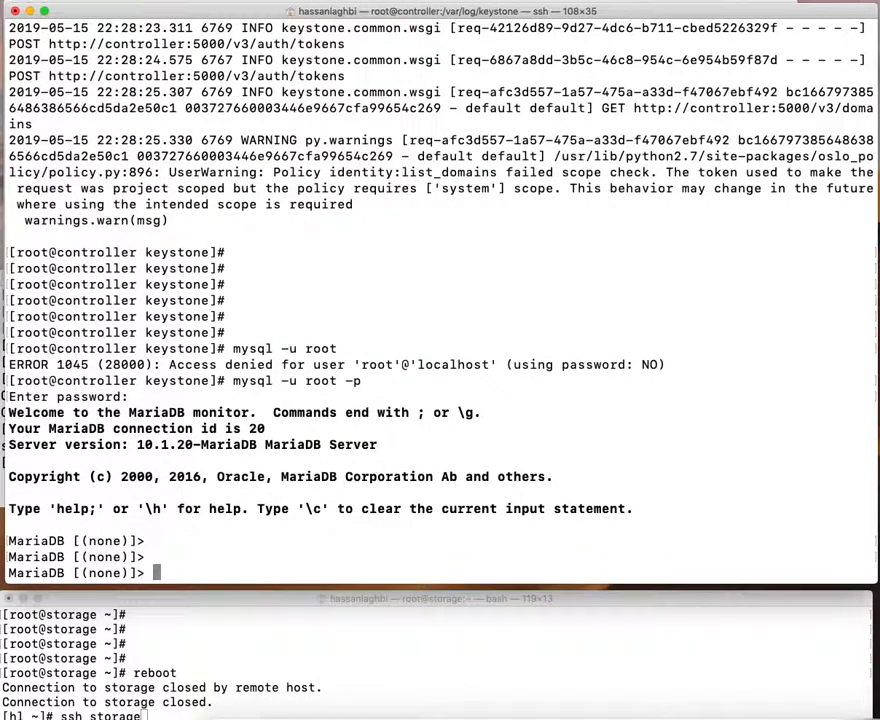
- Select the keystone database and list its 44 tables with show tables;
{"action": "type", "text": "use"}
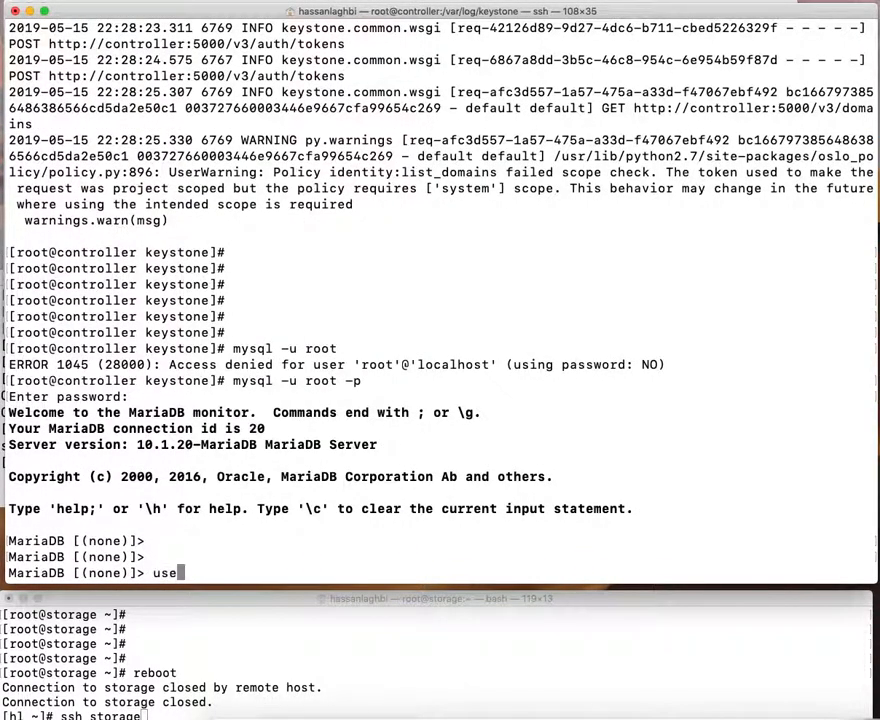
{"action": "type", "text": "keystone;"}
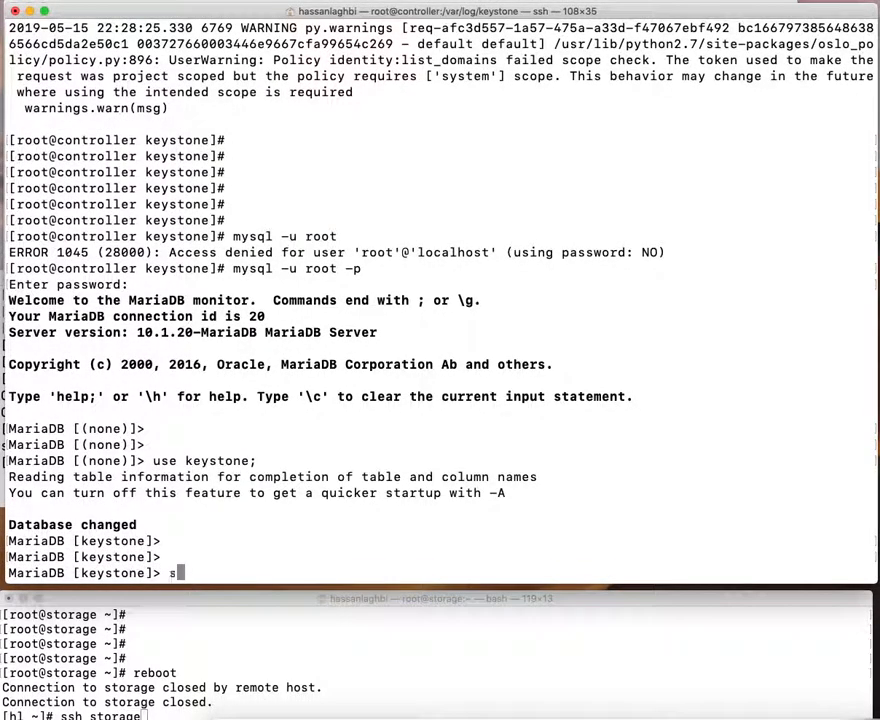
{"action": "type", "text": "how tables"}
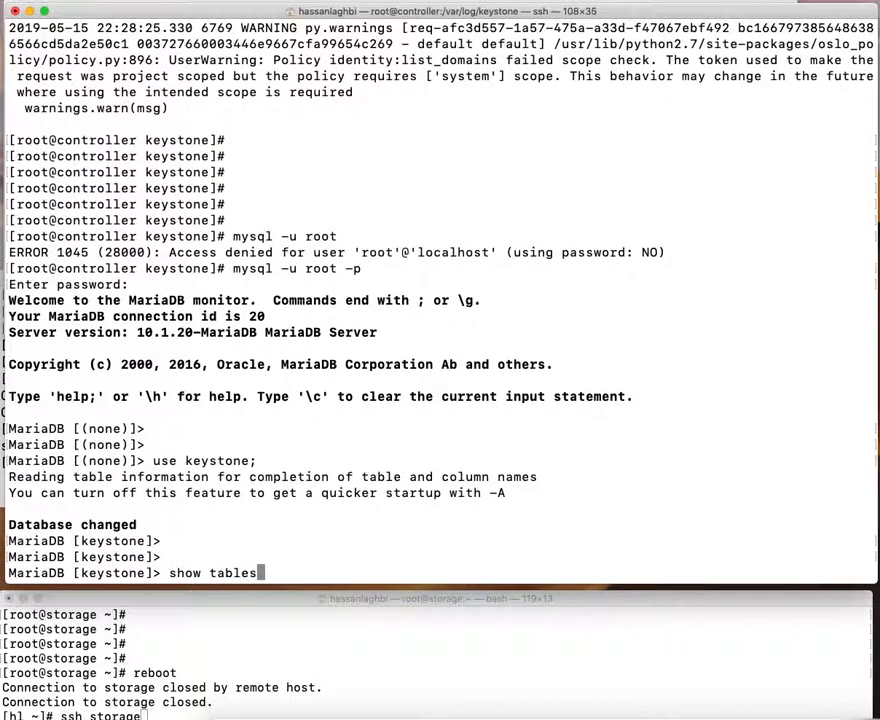
{"action": "type", "text": ";"}
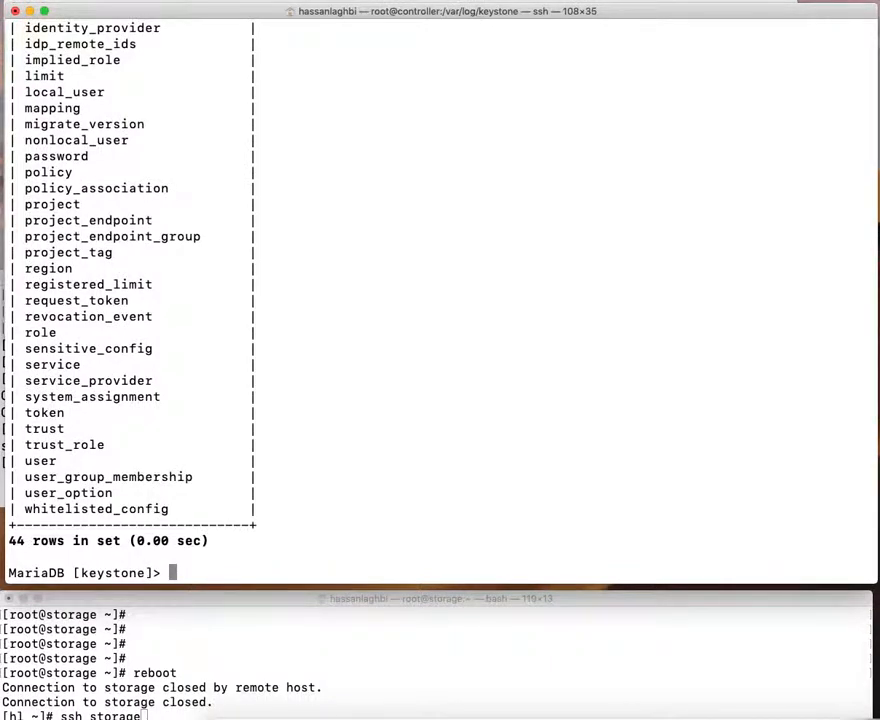
{"action": "mouse_move", "coordinate": [344, 434]}
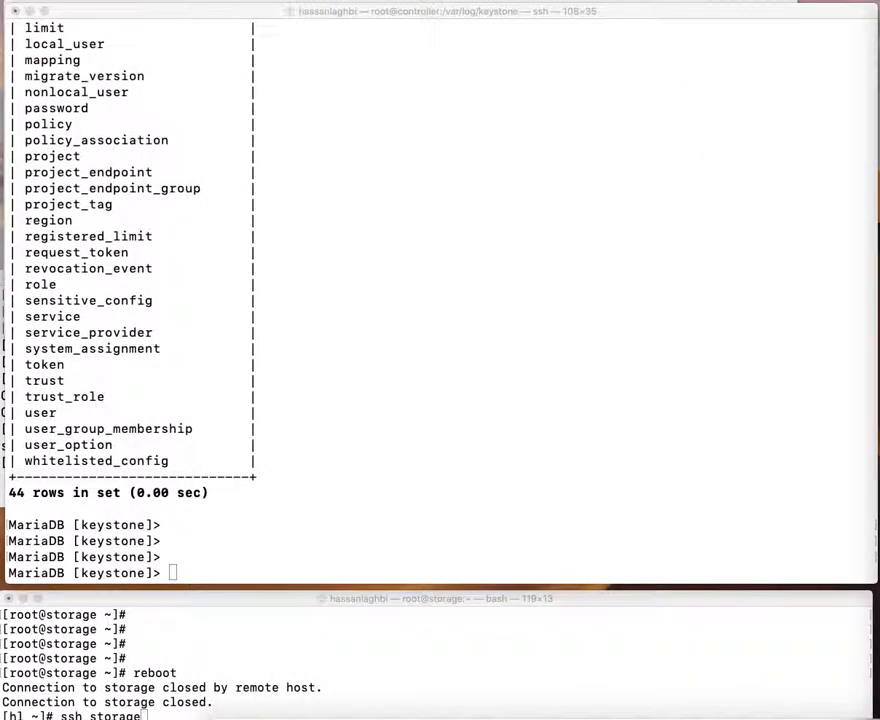
{"action": "mouse_move", "coordinate": [620, 400]}
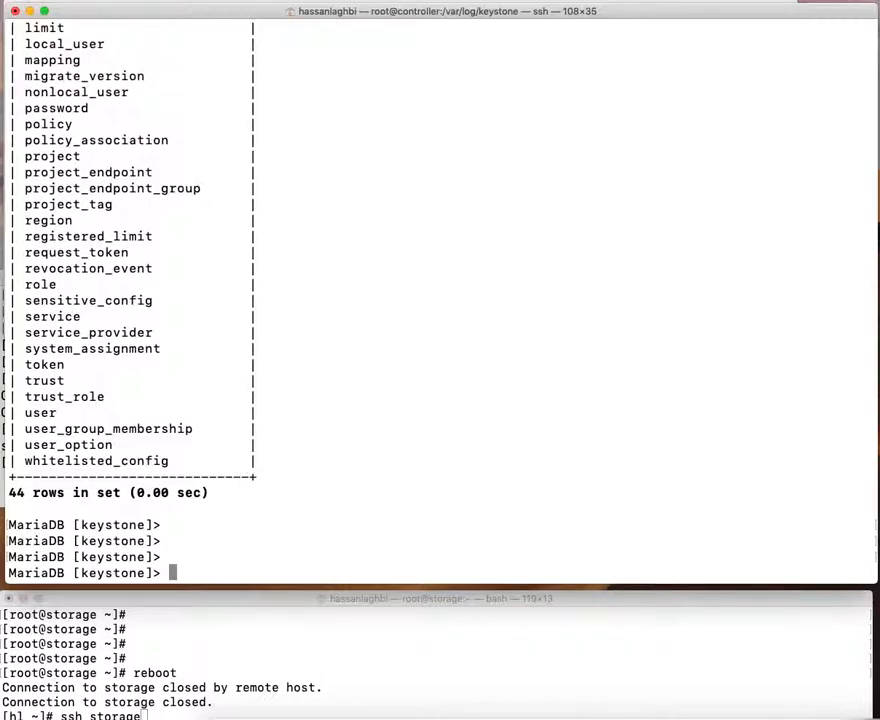
{"action": "mouse_move", "coordinate": [448, 332]}
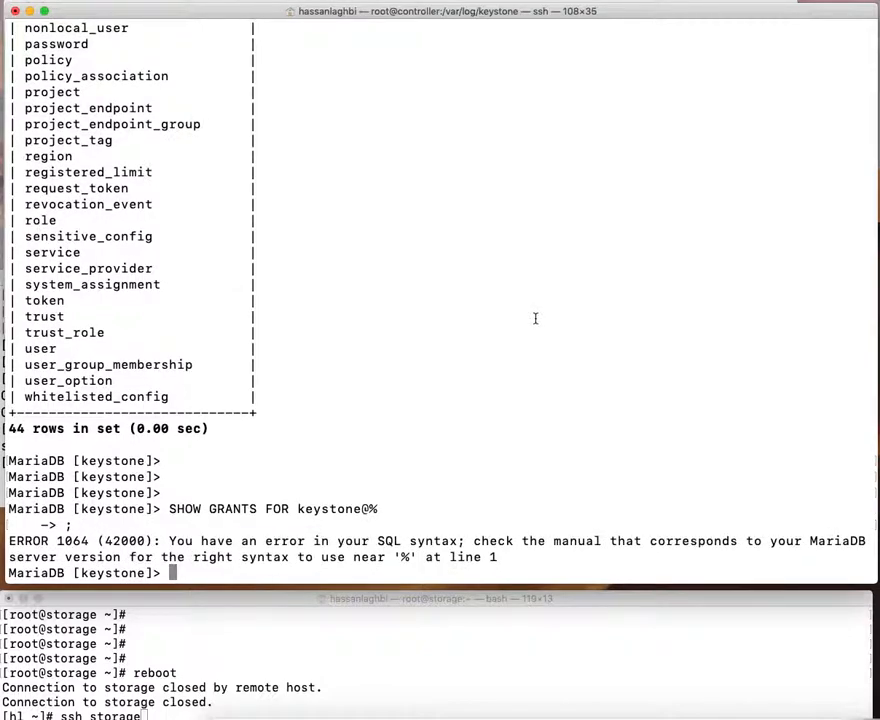
- Show grants for 'keystone'@'%', revealing all privileges on the keystone database
{"action": "type", "text": "SHOW GRANTS FOR keystone@%"}
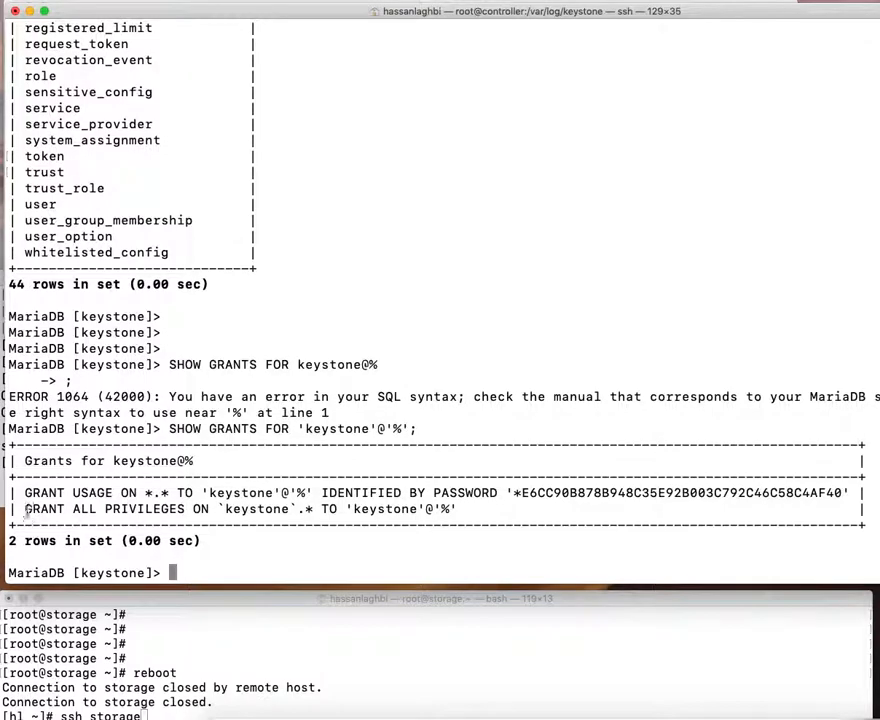
{"action": "mouse_move", "coordinate": [312, 516]}
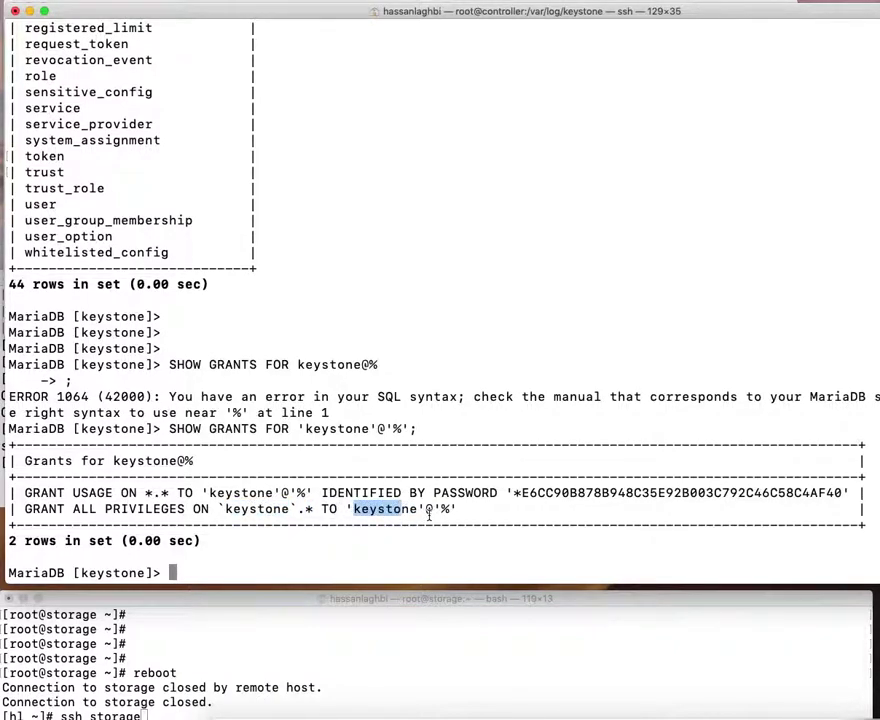
{"action": "mouse_move", "coordinate": [432, 516]}
{"action": "type", "text": "#GRANT ALL PRIVILEGES ON keystone.* TO keystone@%;"}
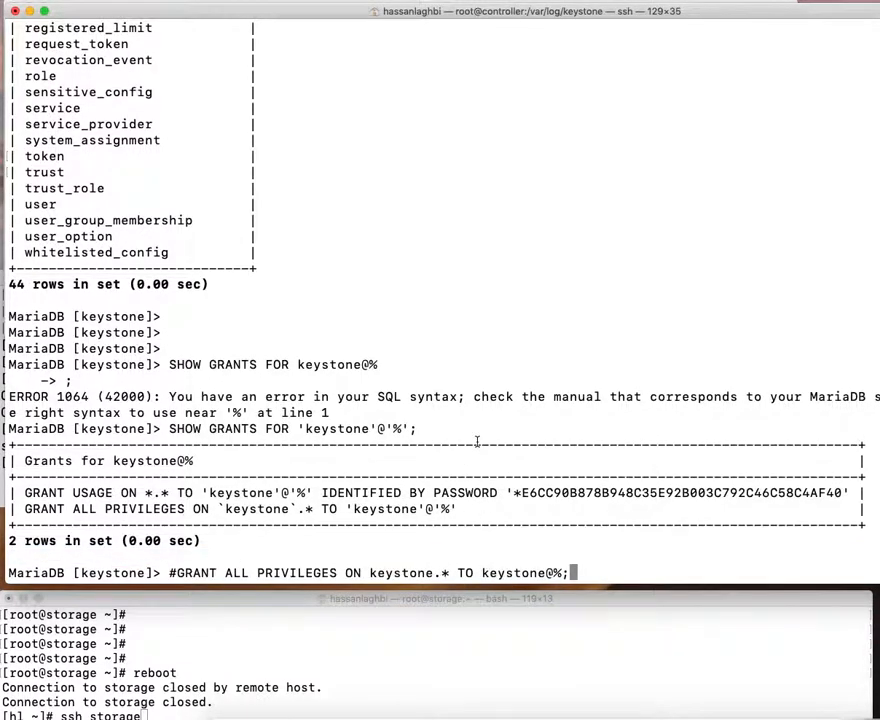
{"action": "mouse_move", "coordinate": [504, 572]}
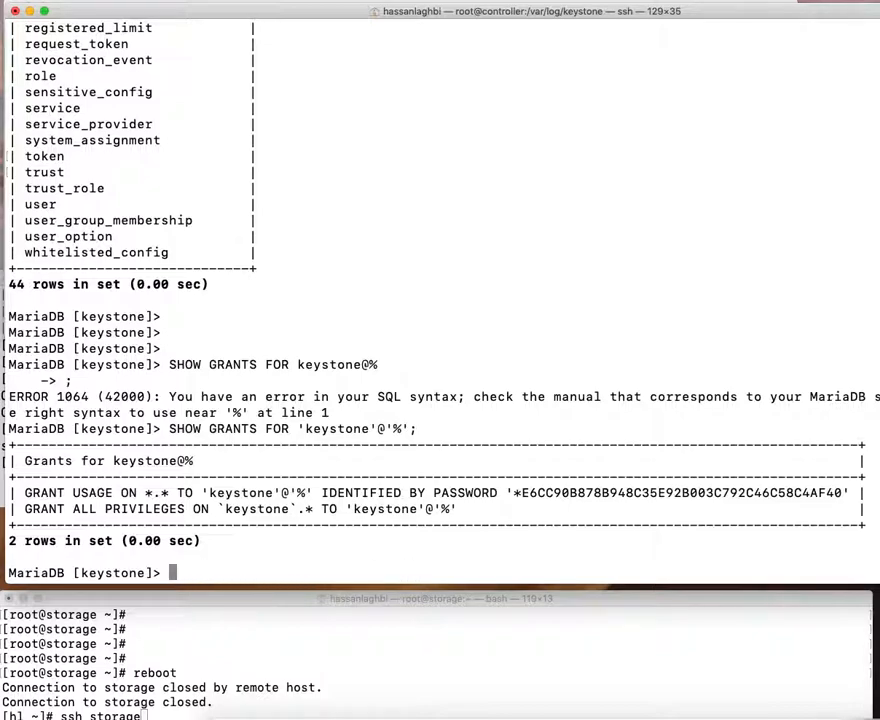
- Enter GRANT ALL PRIVILEGES ON keystone.* TO keystone@%; at the prompt without executing it
{"action": "type", "text": "GRANT ALL PRIVILEGES ON keystone.* TO keystone@%;"}
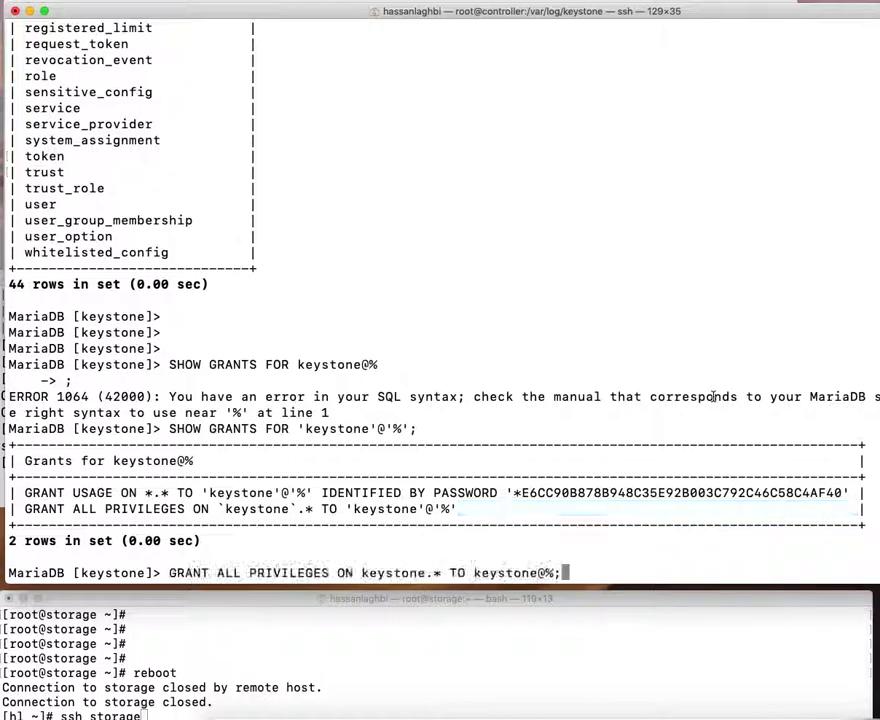